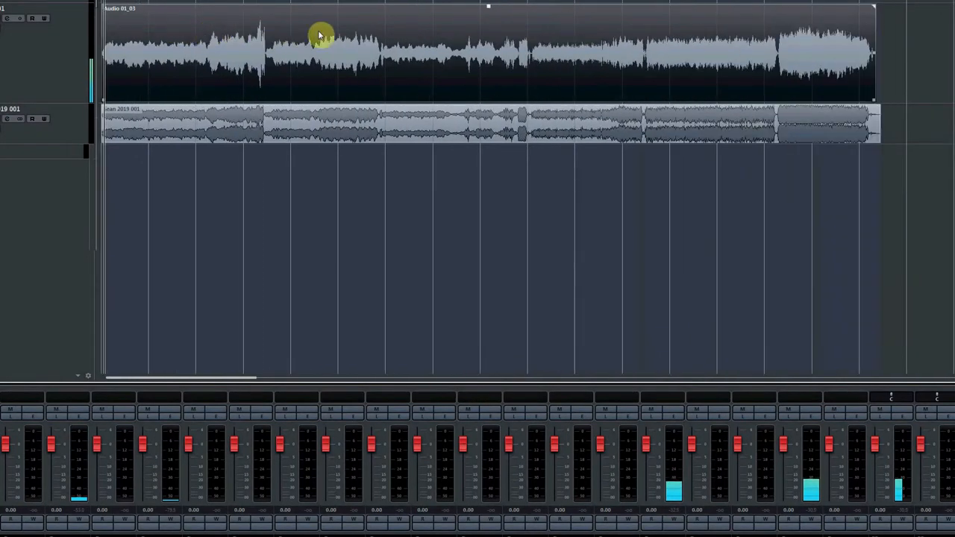
pyautogui.moveTo(327, 33)
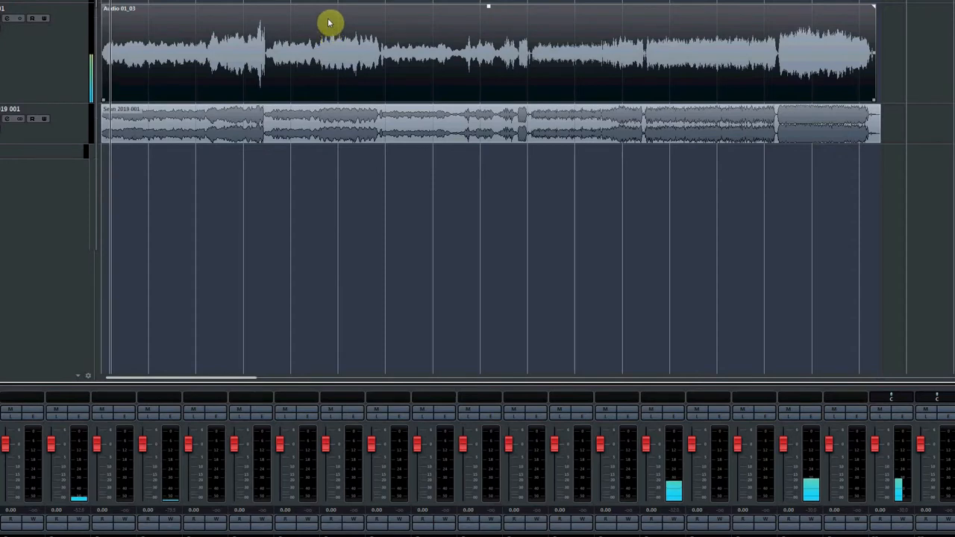
pyautogui.moveTo(322, 17)
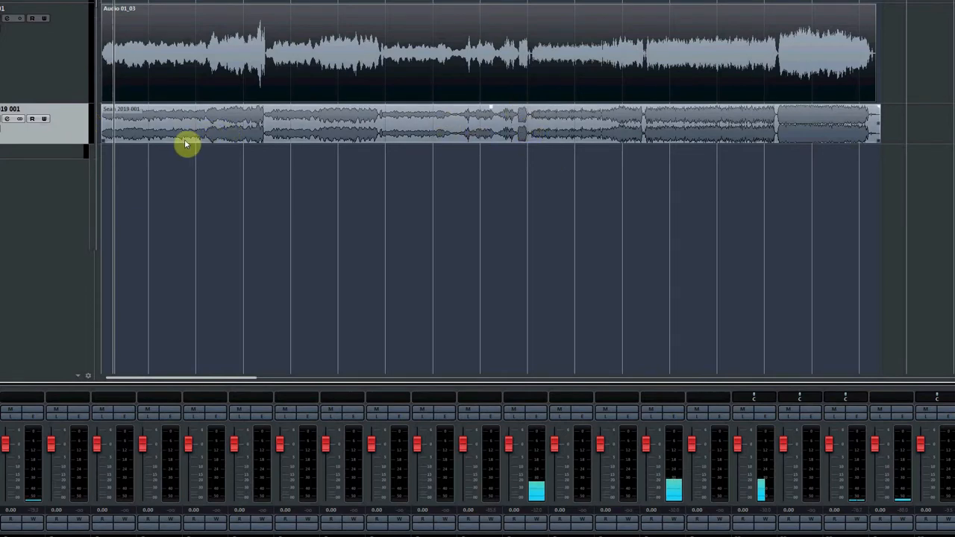
pyautogui.moveTo(227, 123)
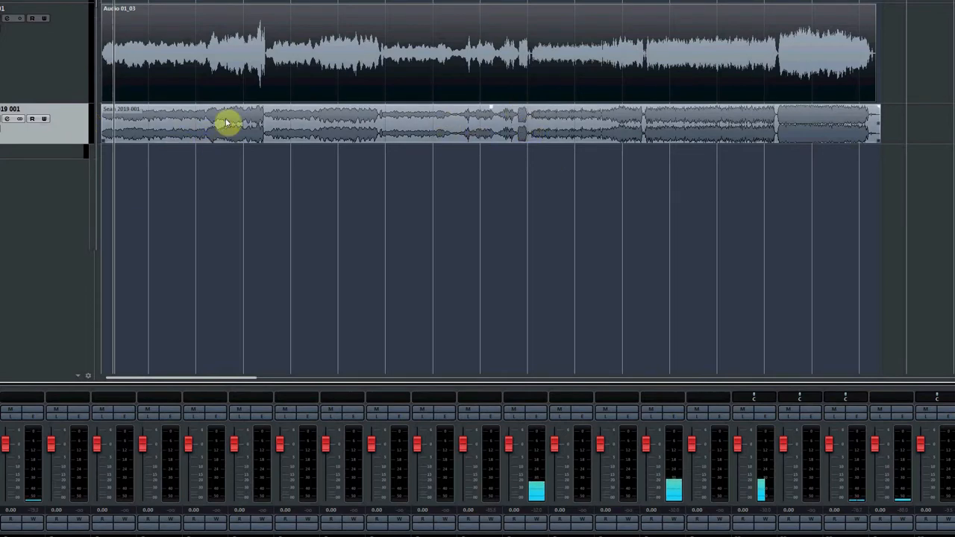